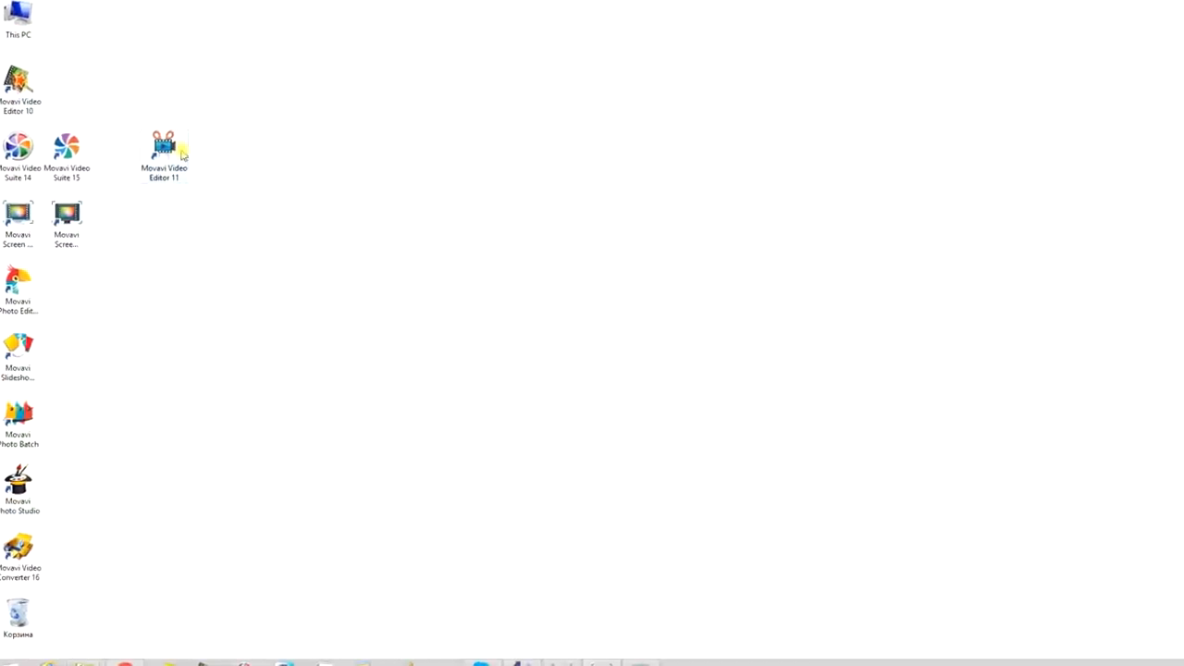
Launch Movavi Video Editor 11 from the desktop shortcut into a new empty project.
double_click(163, 144)
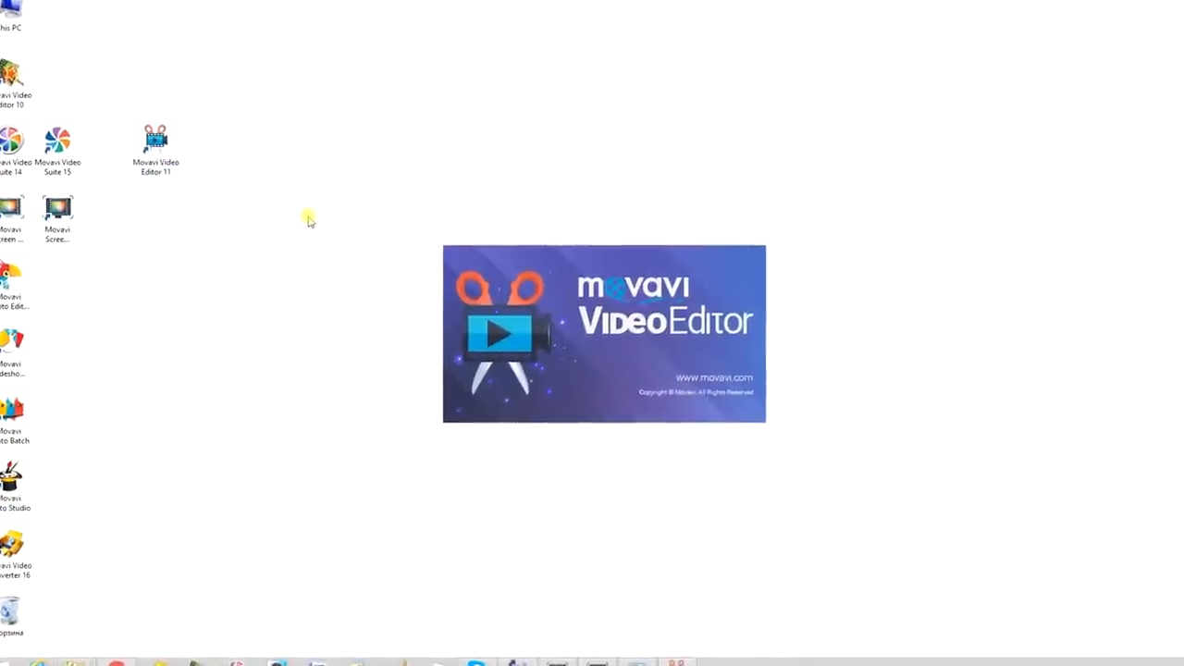
double_click(156, 133)
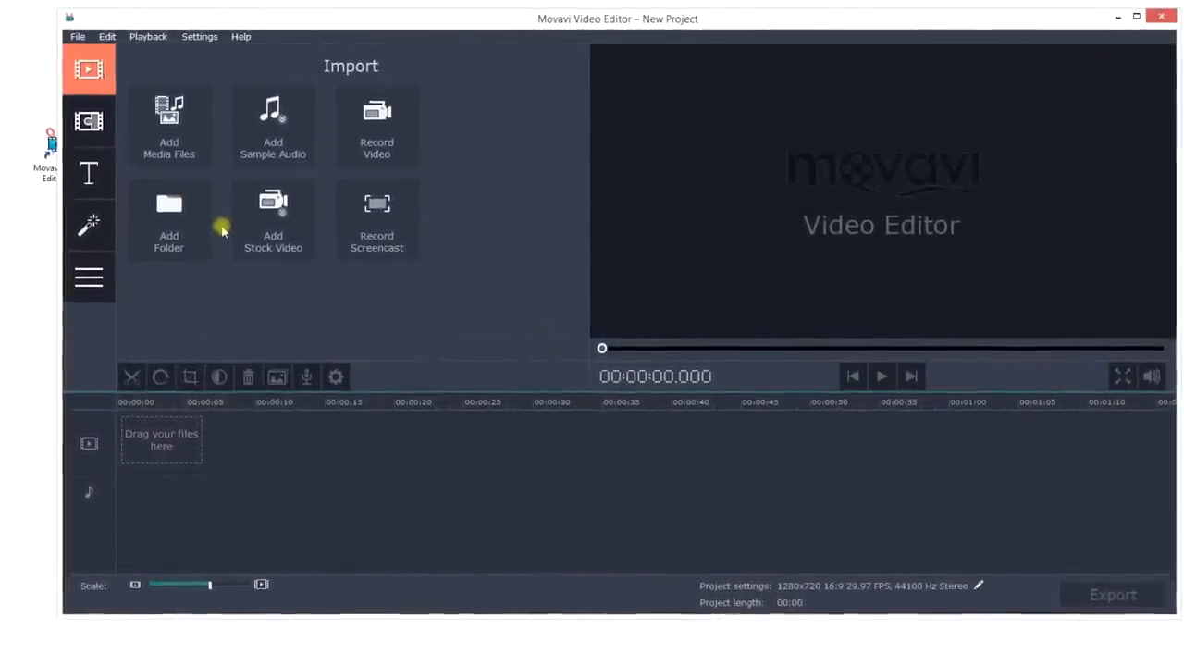
Import all photos from the tropical holiday folder onto the timeline via Add Media Files.
left_click(168, 126)
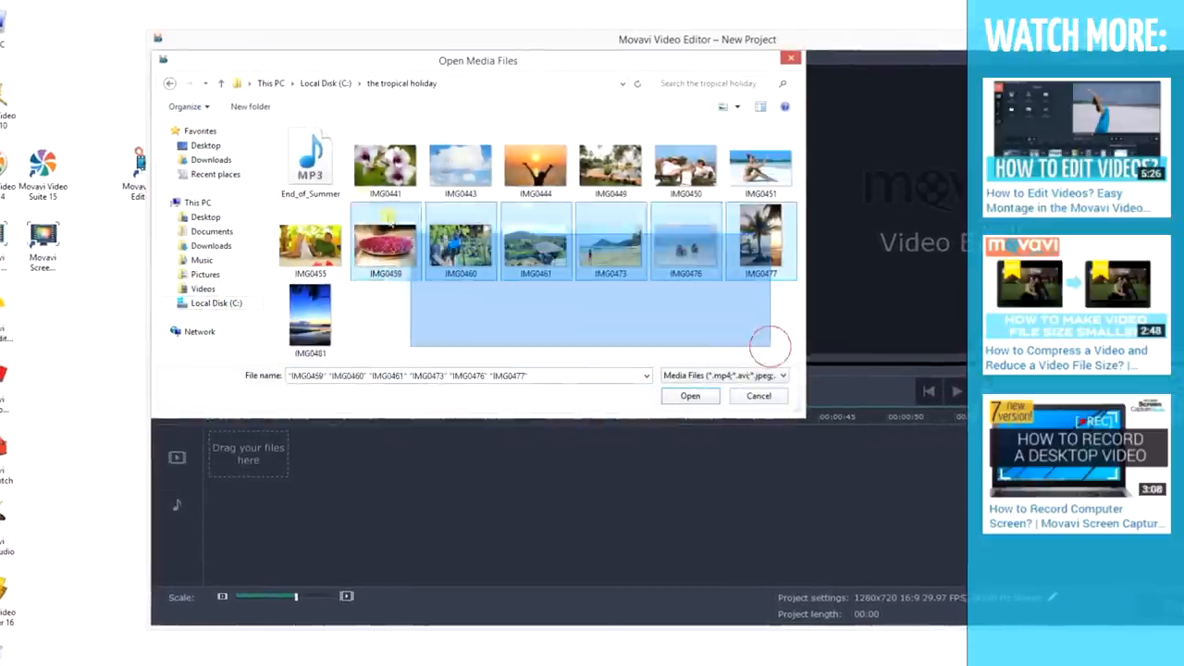
key("Ctrl+A")
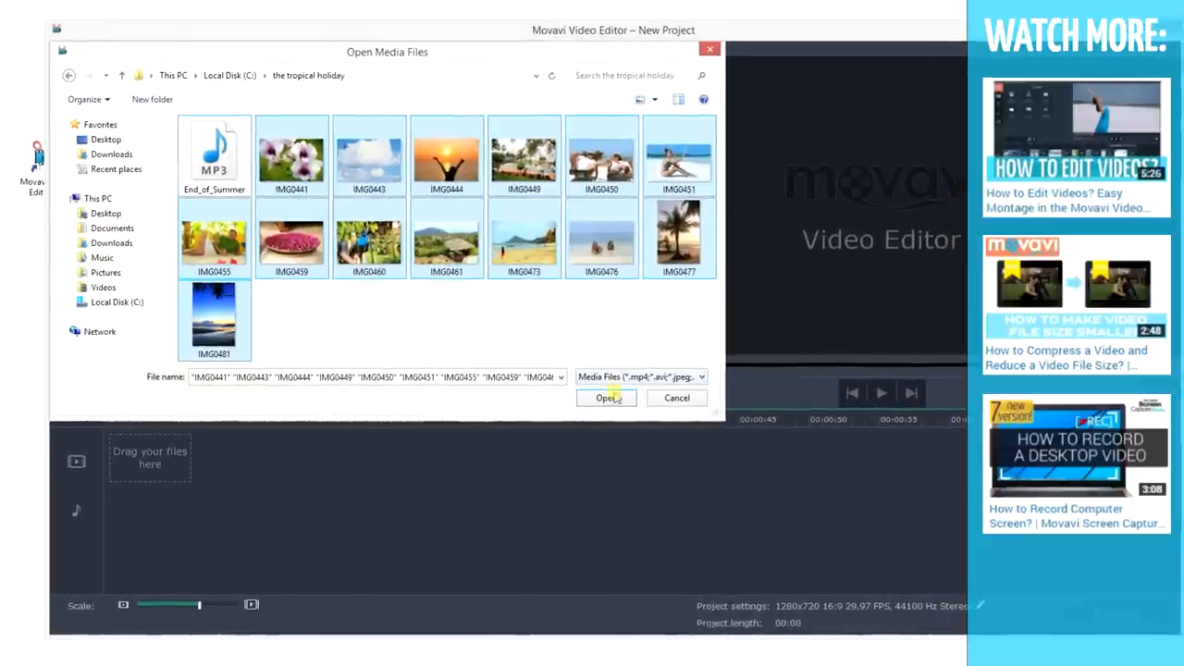
left_click(607, 398)
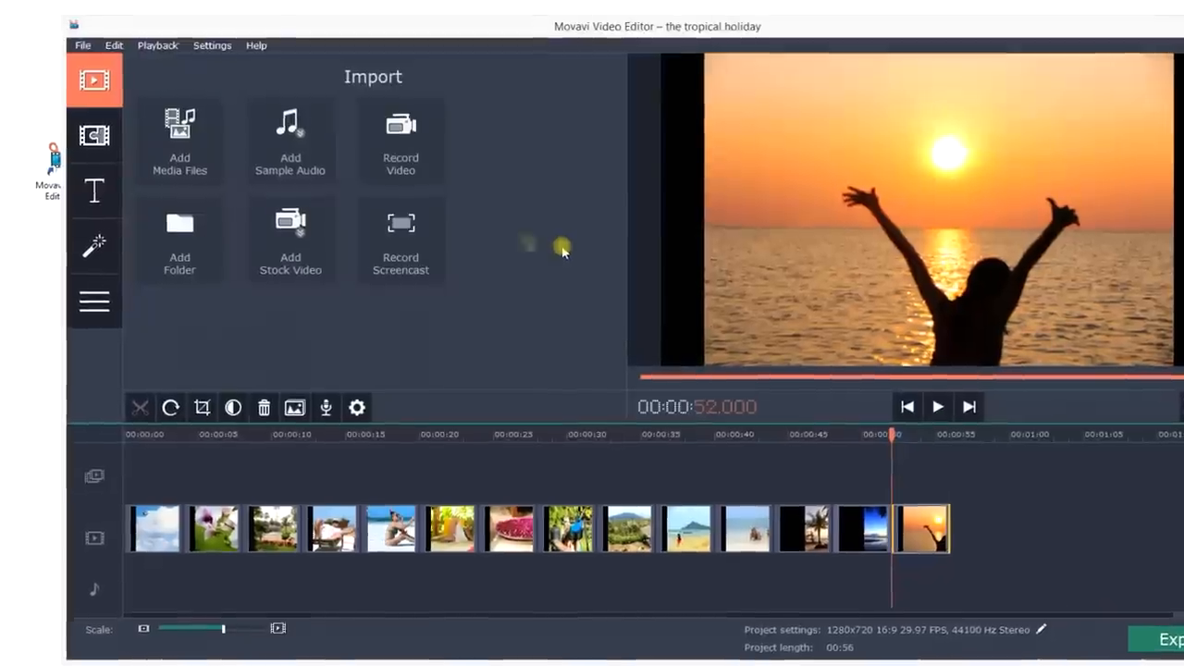
Apply Blur out transitions of 1 s to all clips and shorten each slide to about 1.7 s.
left_click(93, 135)
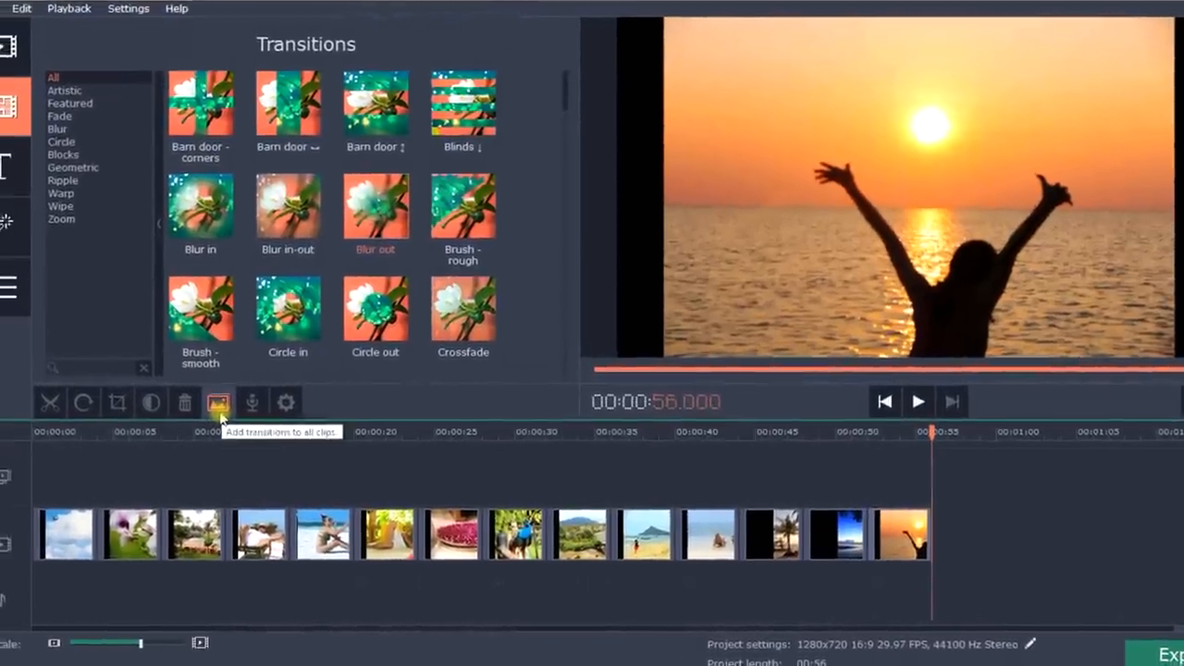
left_click(219, 402)
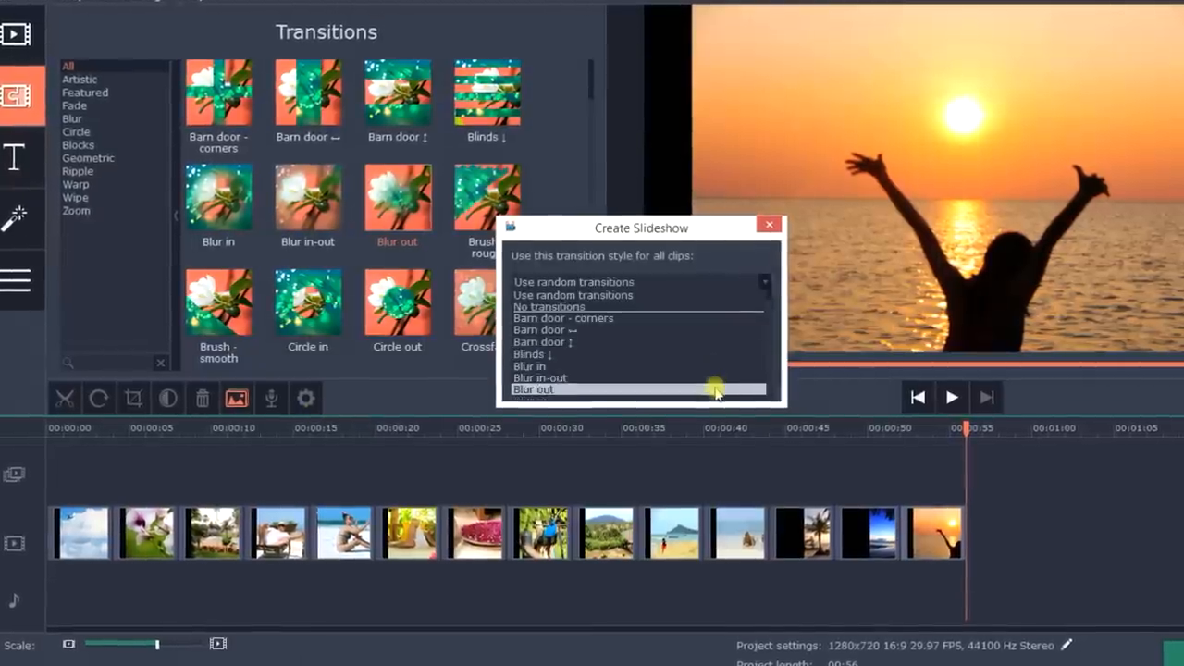
left_click(533, 389)
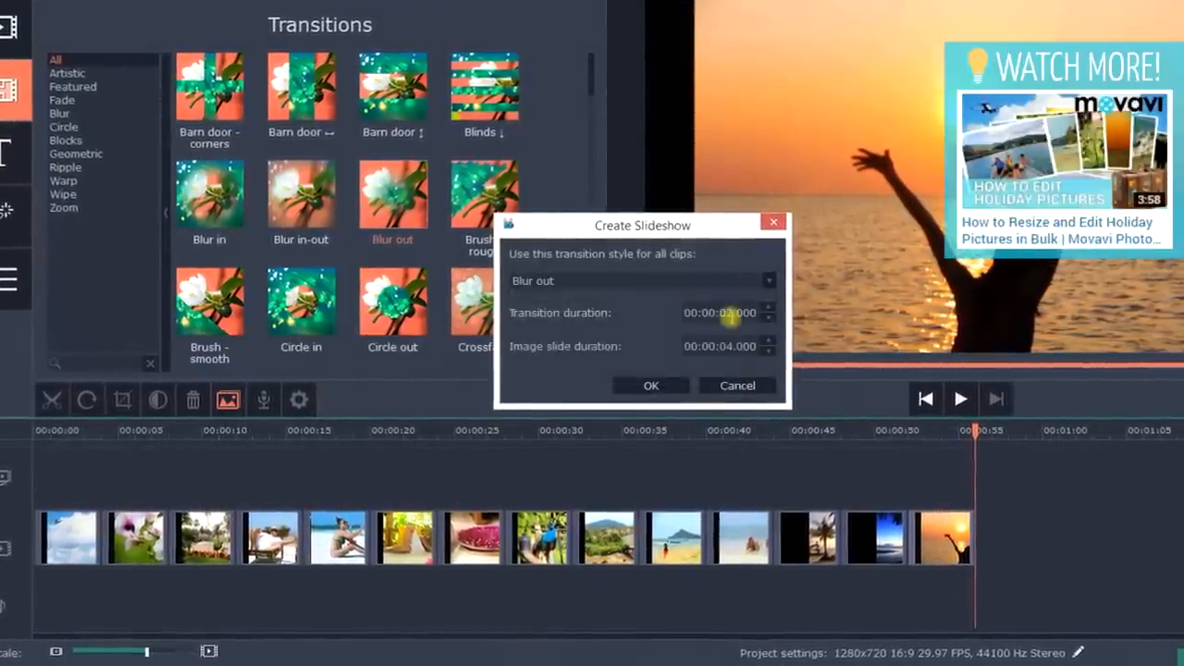
left_click(770, 318)
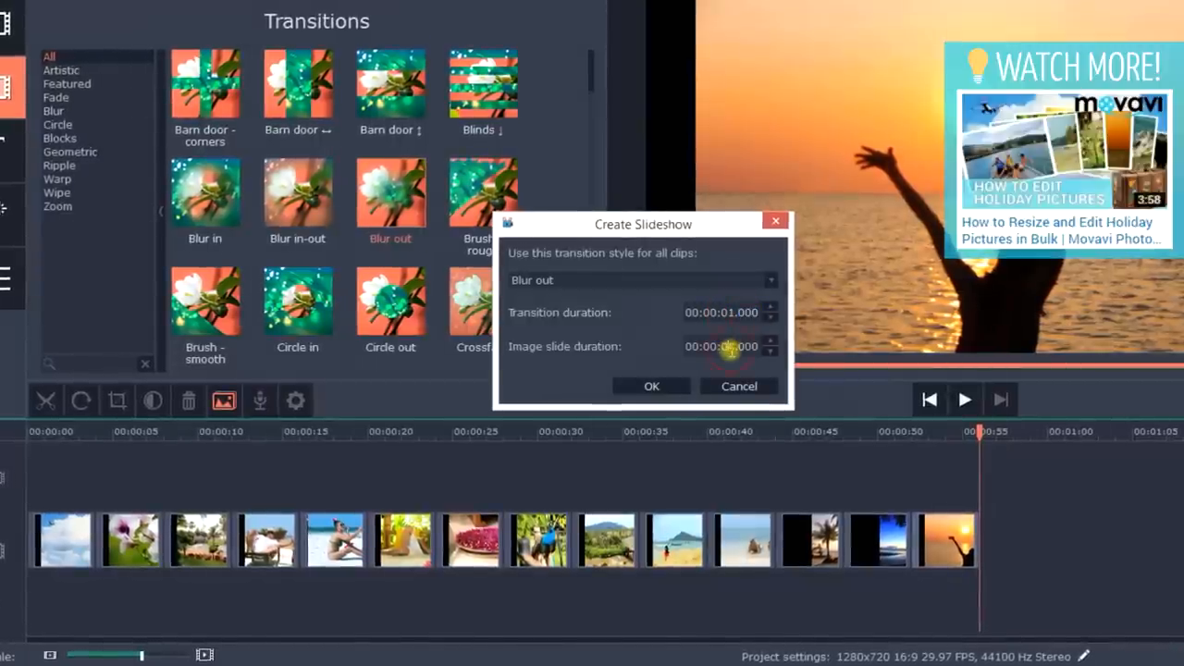
left_click(770, 341)
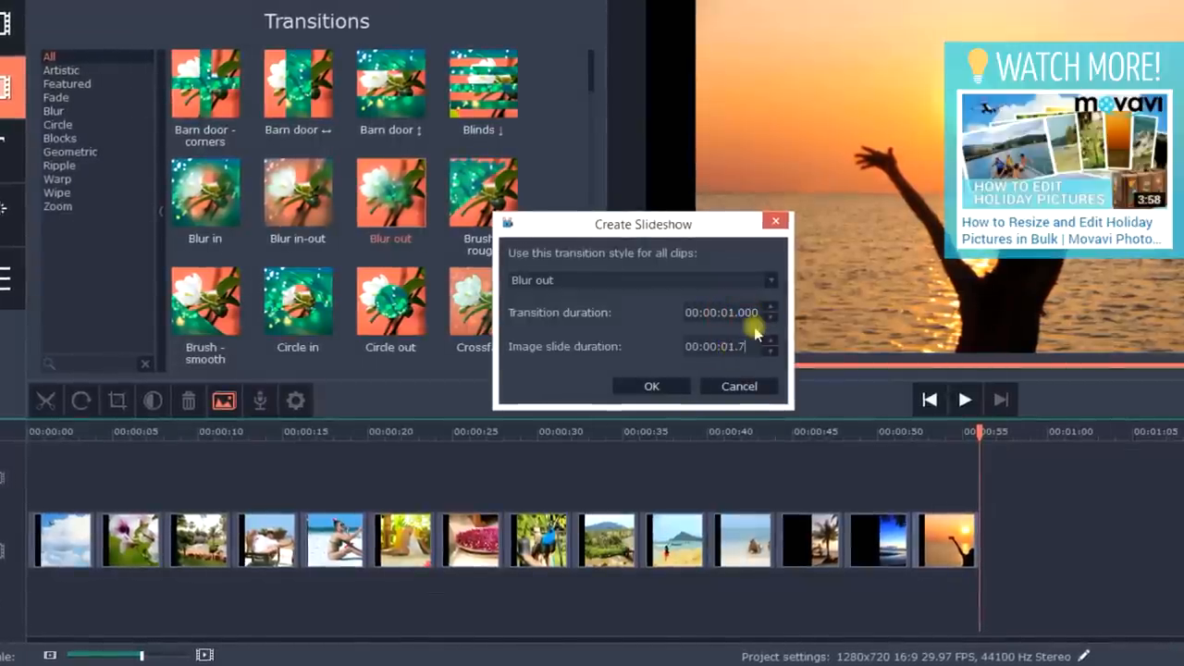
left_click(652, 387)
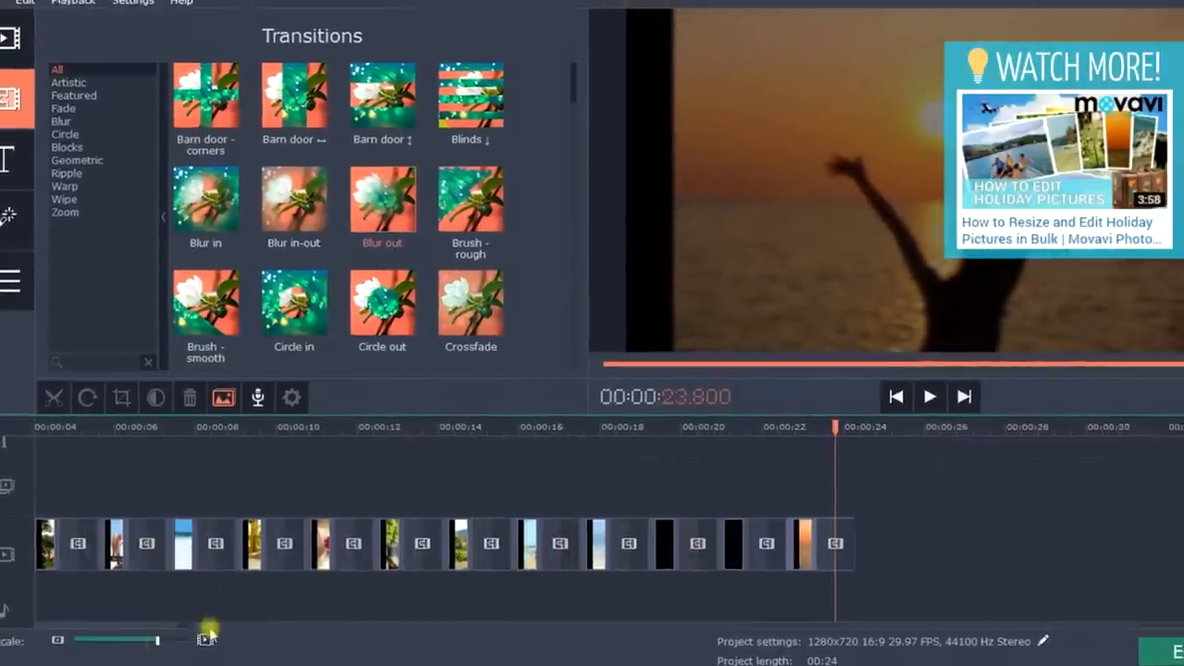
Swap the opening transition to Zoom in-out lasting 00:00:01.400 and preview it.
scroll("down", 3)
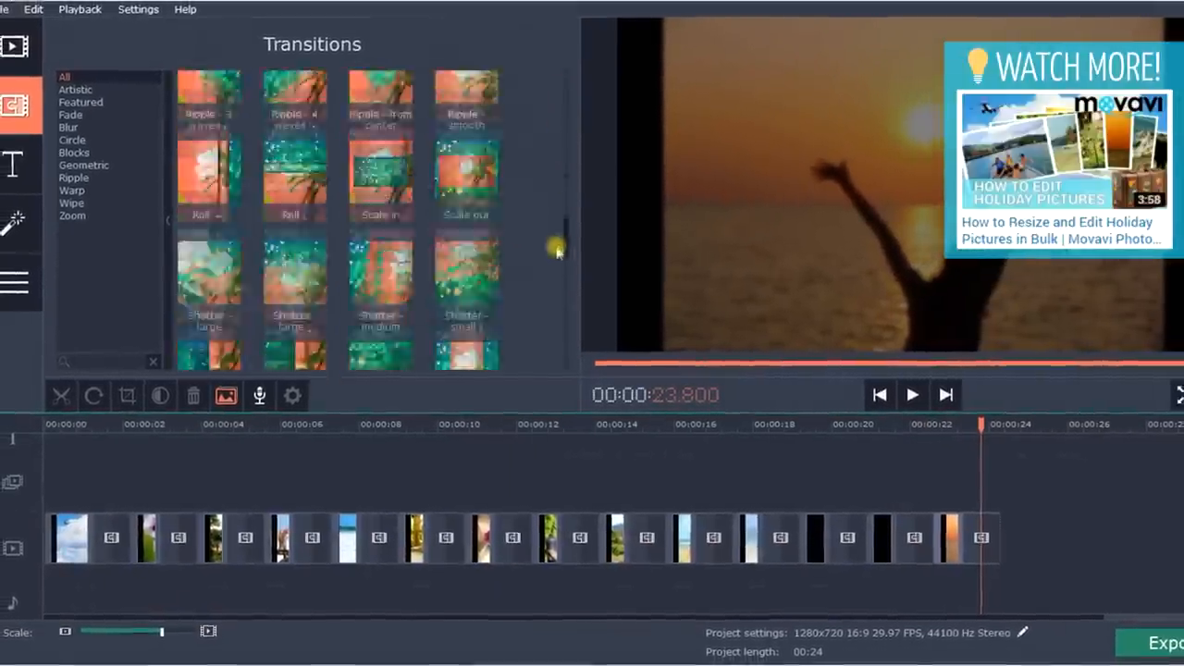
left_click(910, 394)
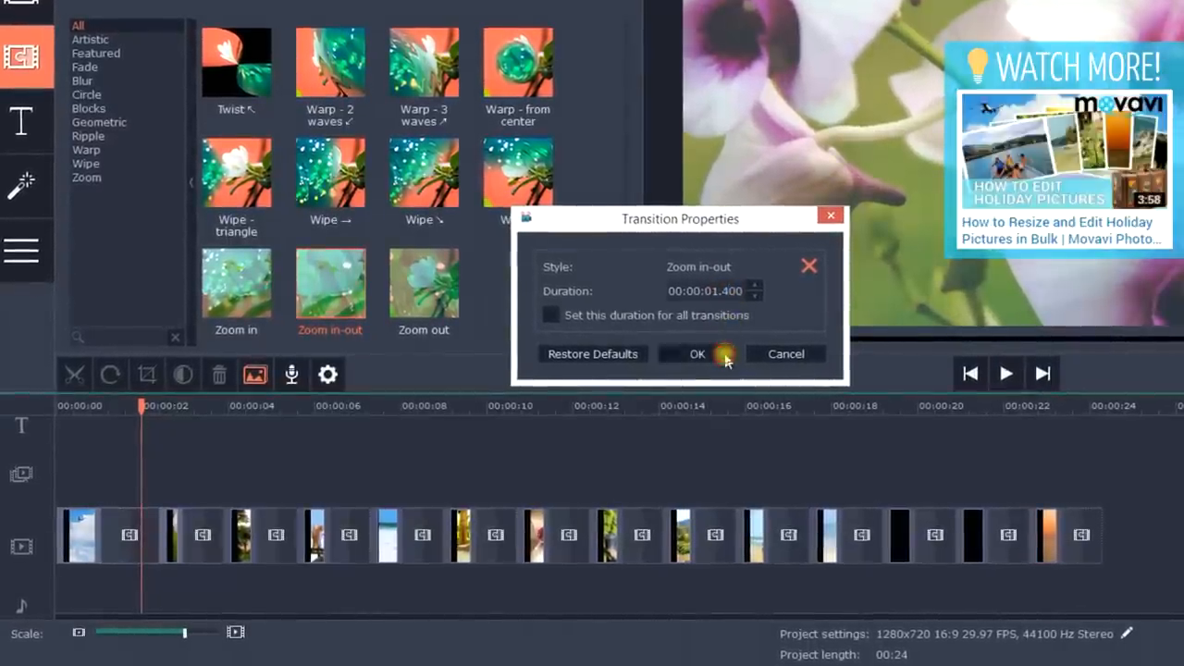
left_click(696, 353)
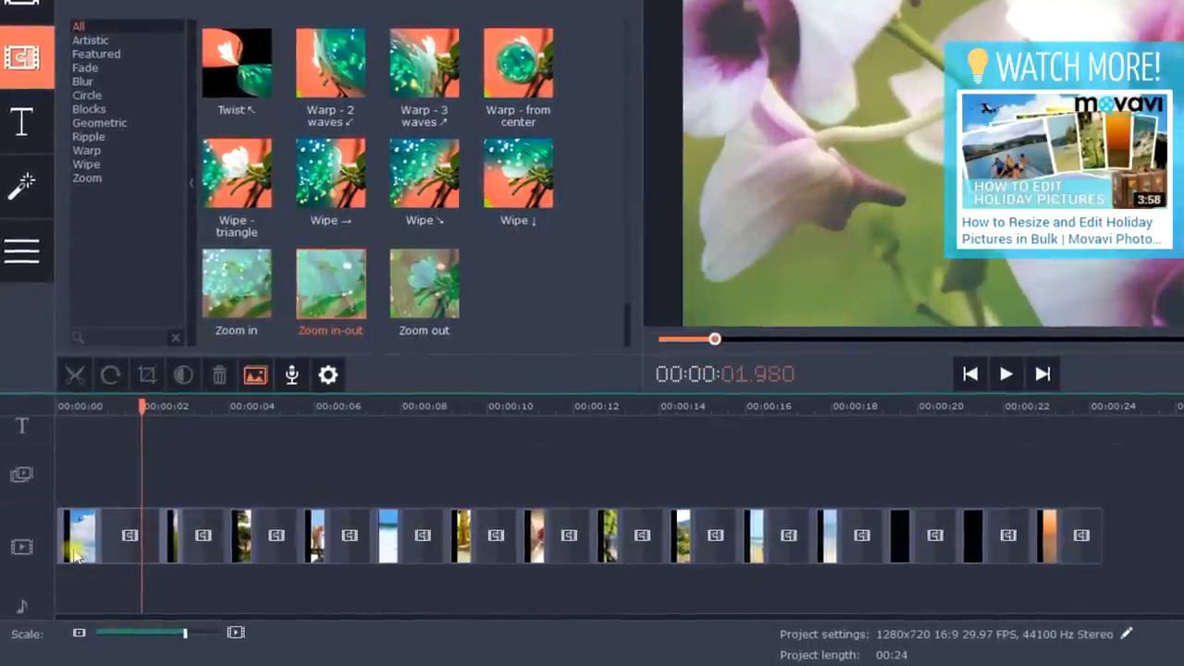
left_click(78, 537)
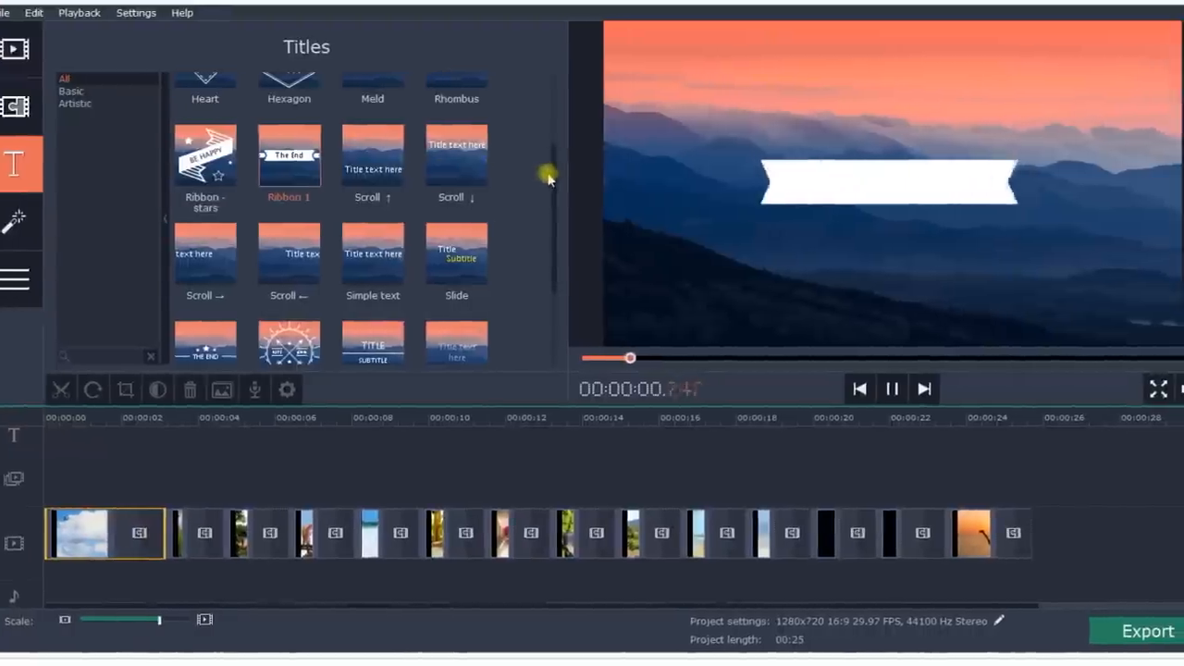
Add the opening title THE TROPICAL HOLIDAY in uppercase with a yellow decoration line and preview it.
scroll("down", 3)
type("the tropical")
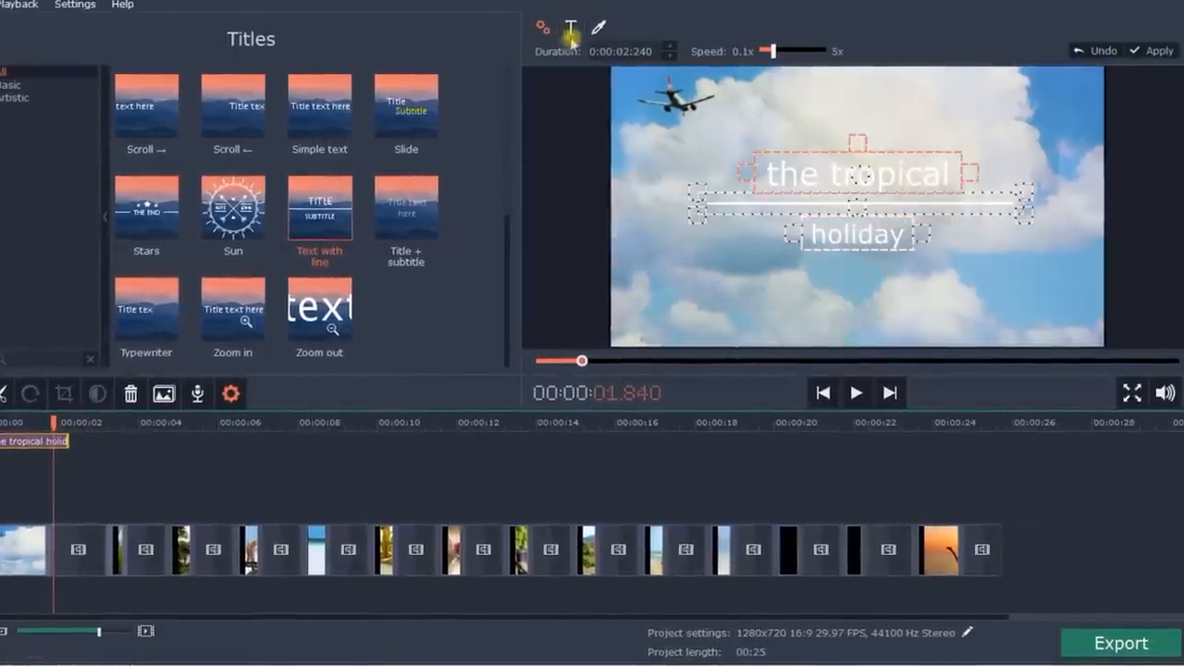
left_click(599, 28)
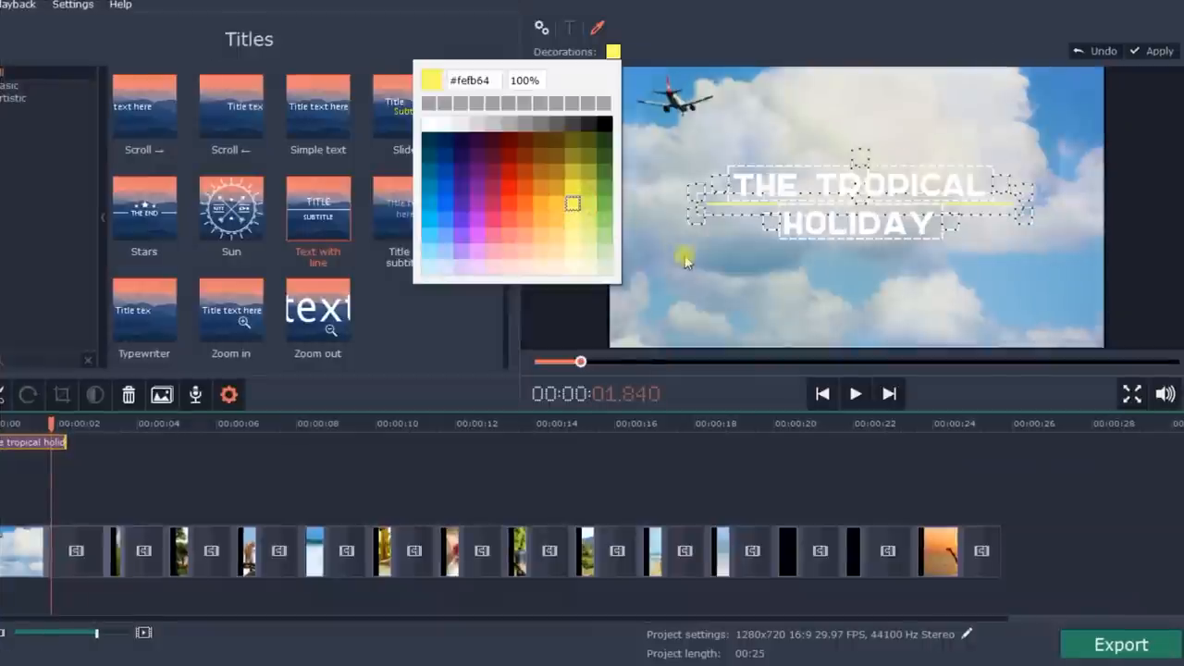
left_click(1132, 78)
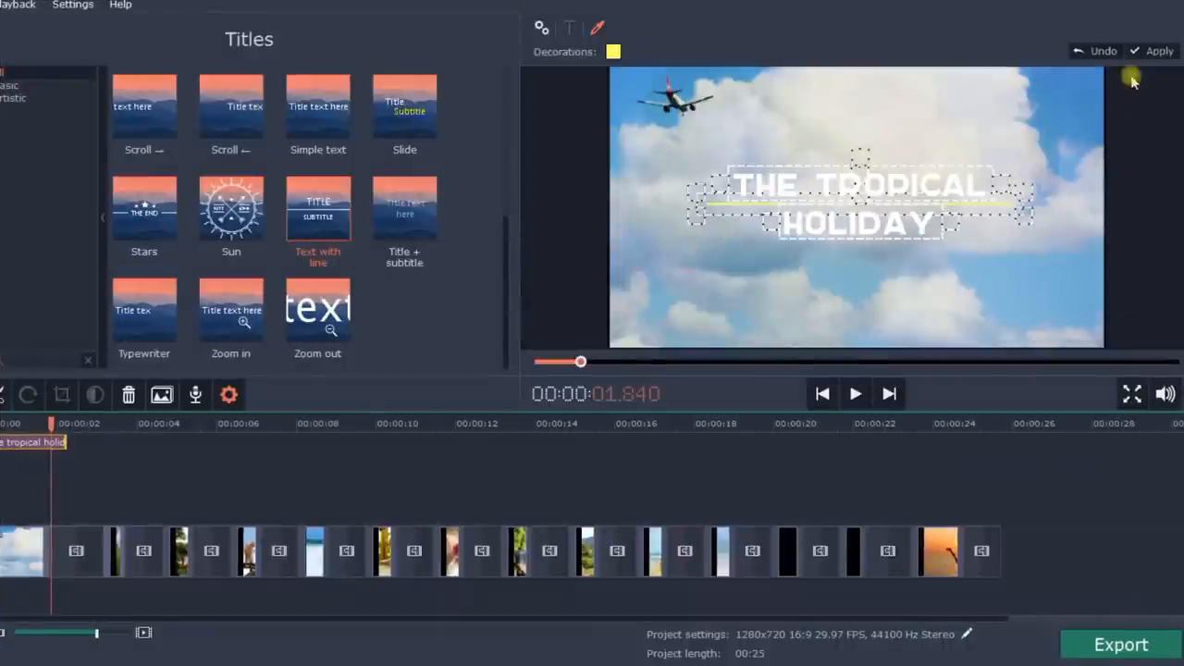
left_click(855, 392)
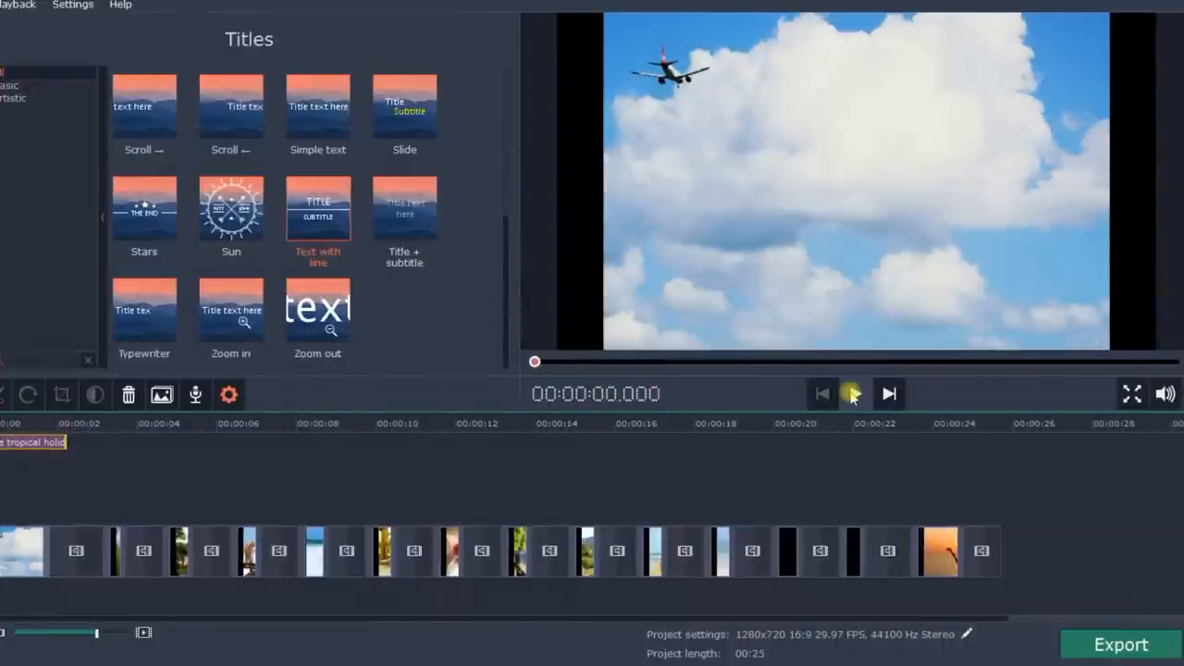
left_click(851, 392)
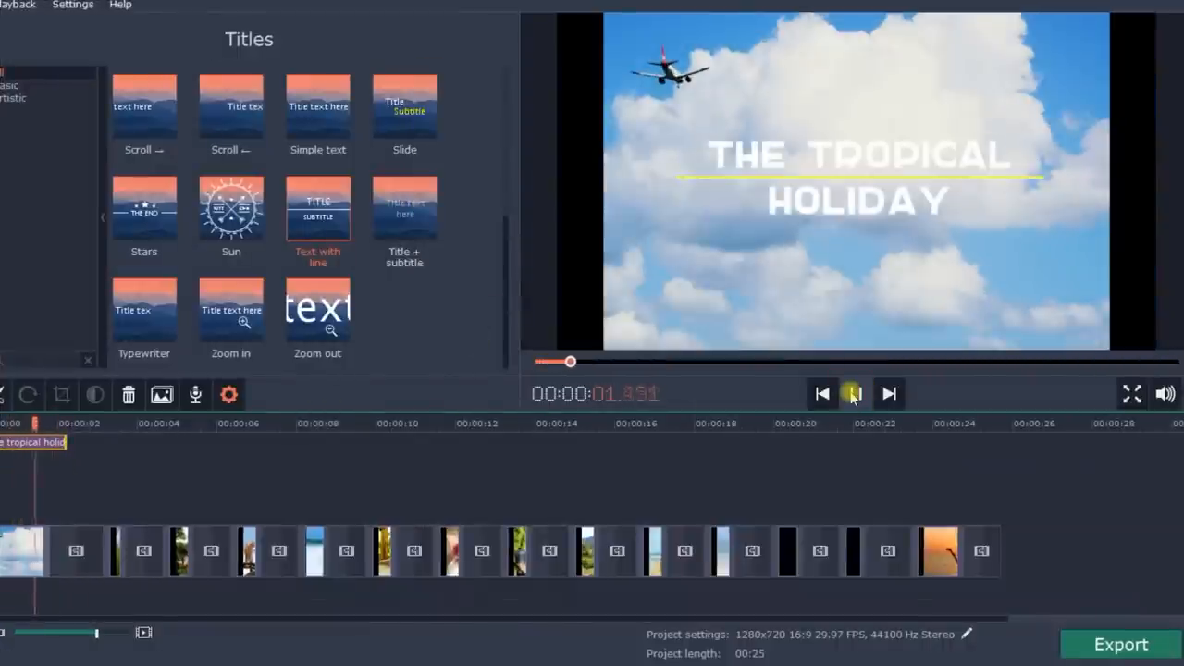
left_click(163, 92)
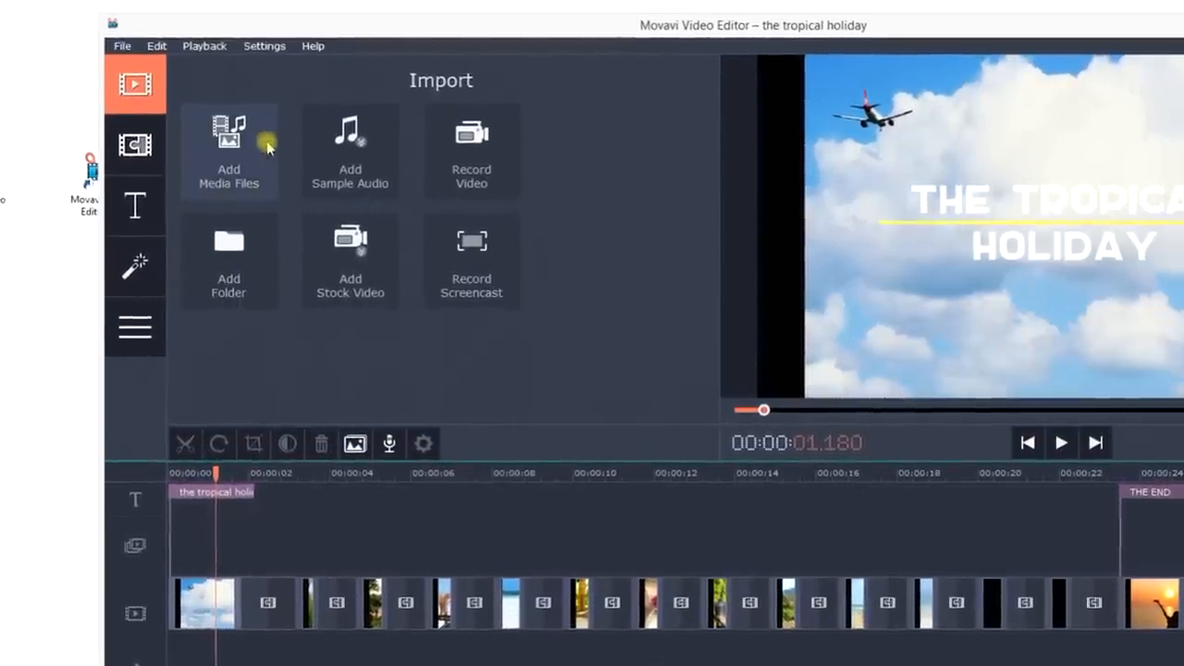
Import End_of_Summer.mp3 as the music track and zoom the timeline out to see it whole.
left_click(229, 152)
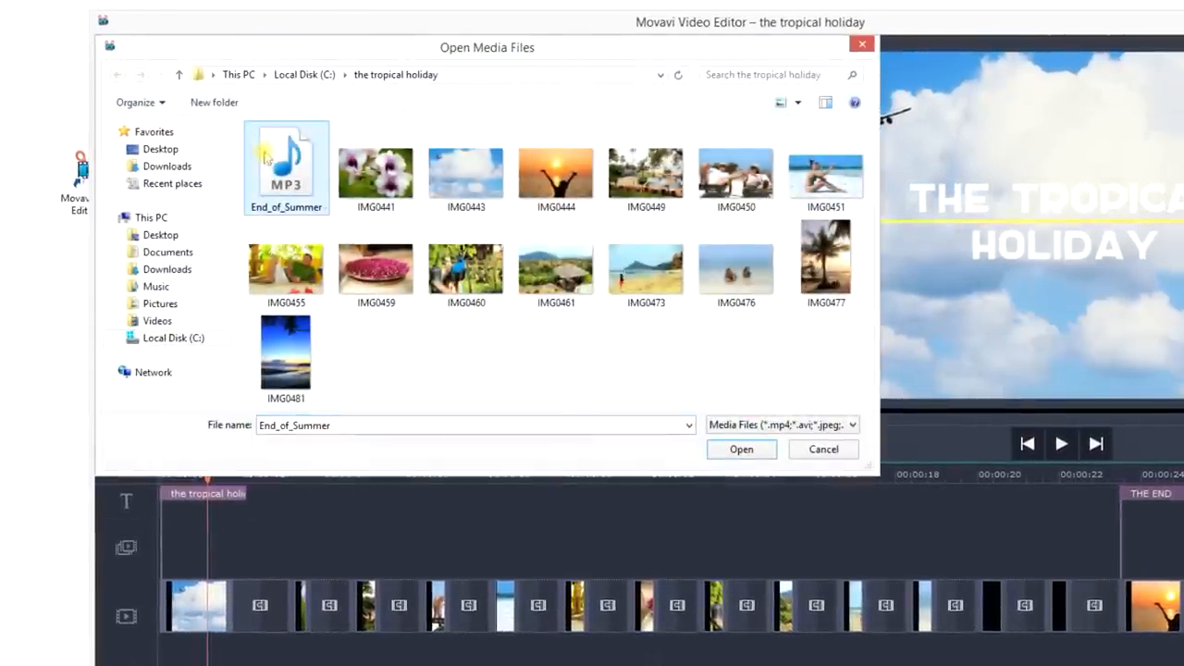
left_click(740, 450)
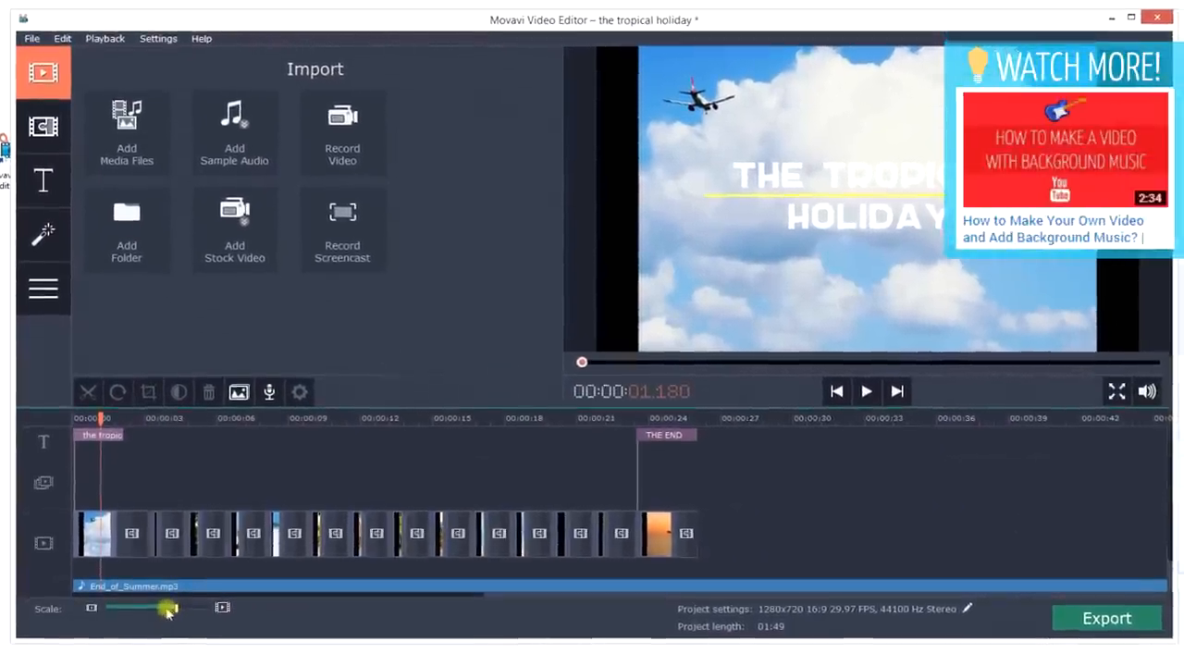
left_click_drag(170, 607, 167, 605)
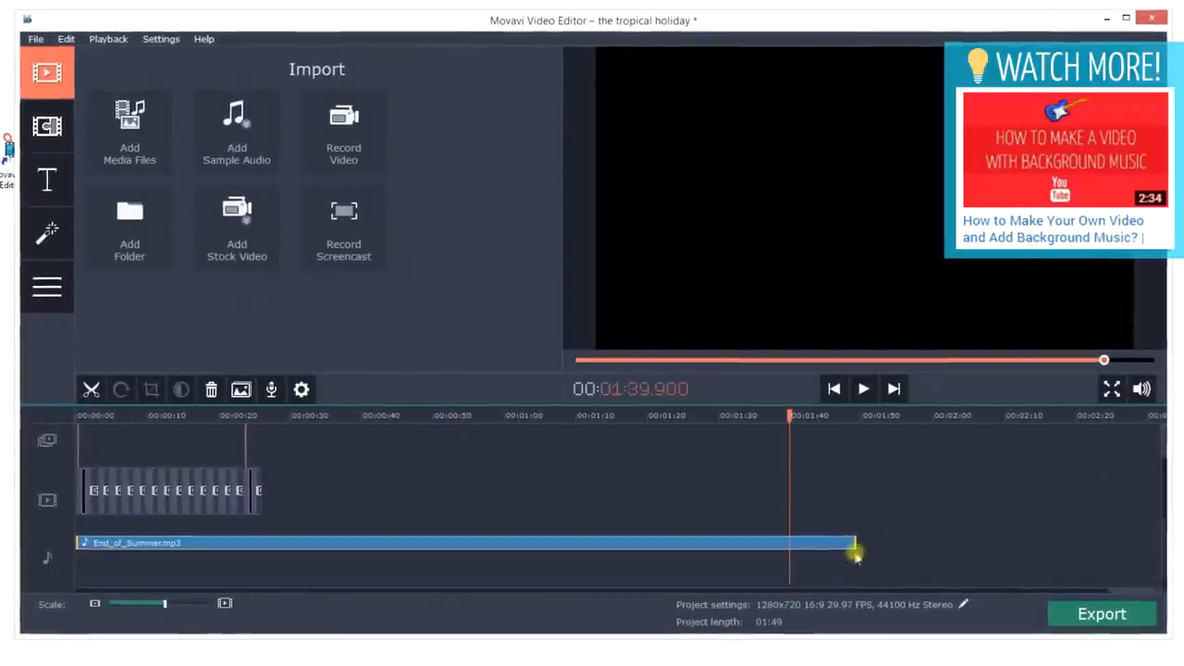
Trim the music to end with the 26-second slideshow and select the track for editing.
left_click_drag(852, 551, 263, 540)
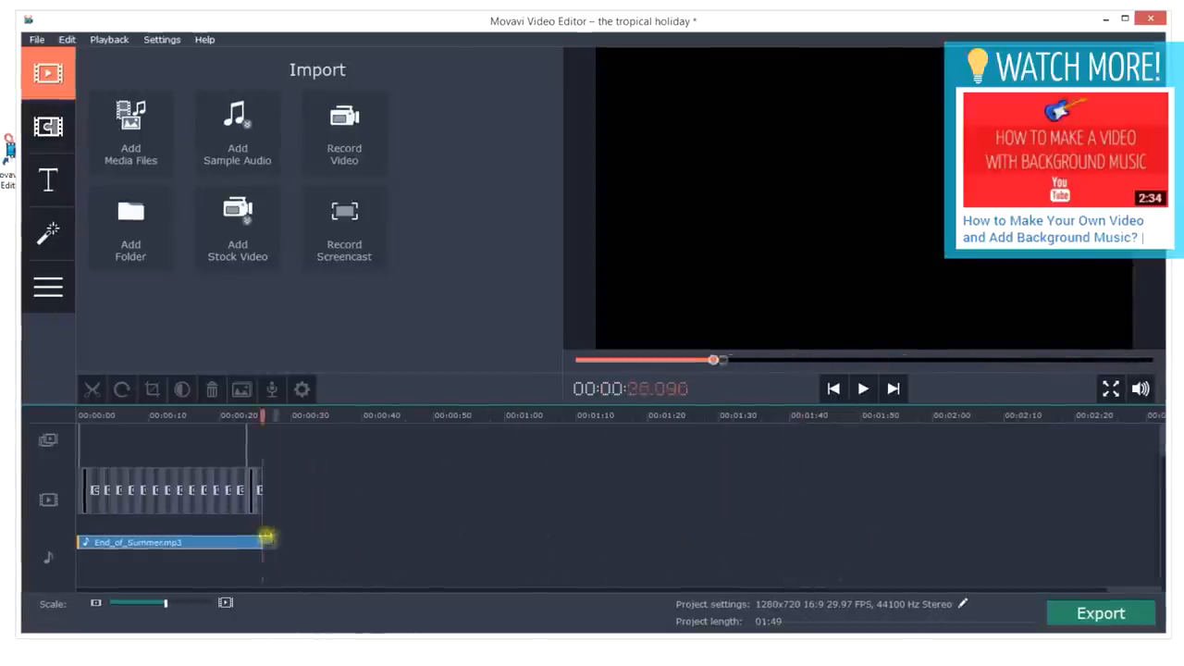
left_click_drag(165, 603, 167, 604)
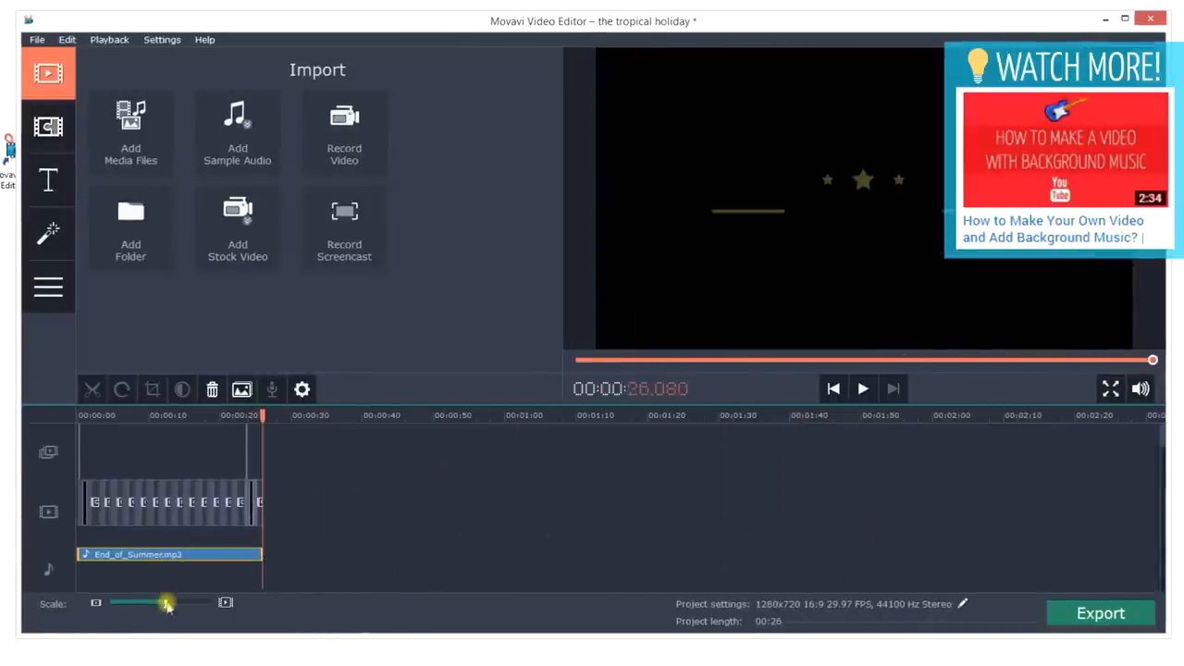
left_click_drag(167, 603, 181, 603)
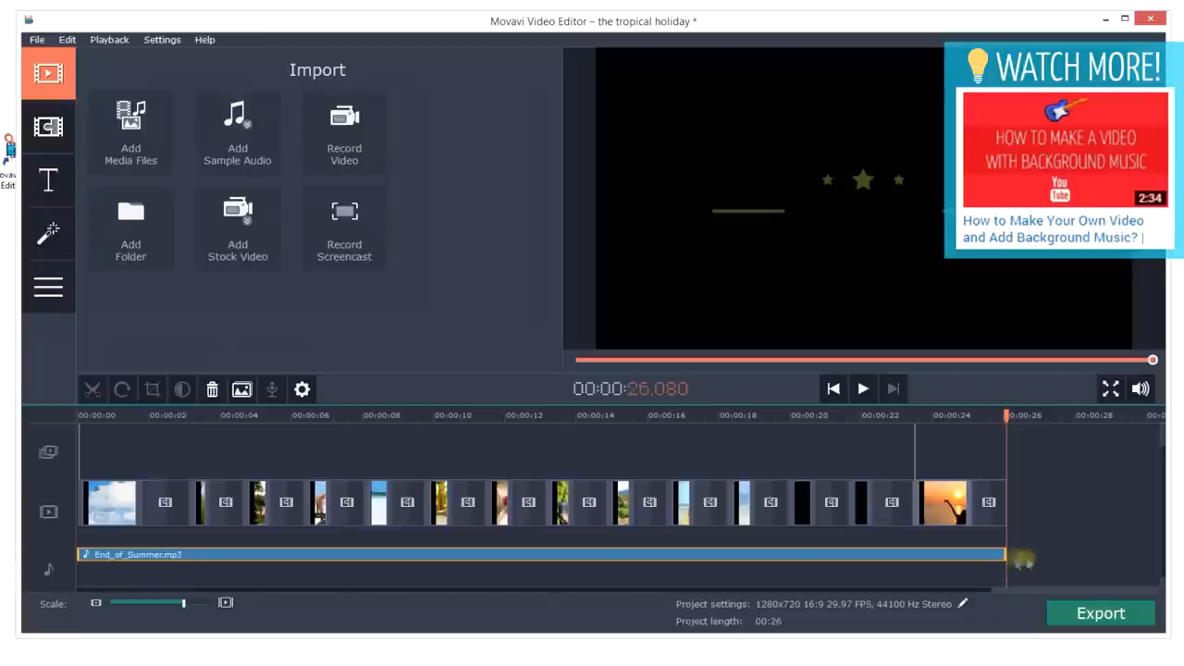
left_click(48, 287)
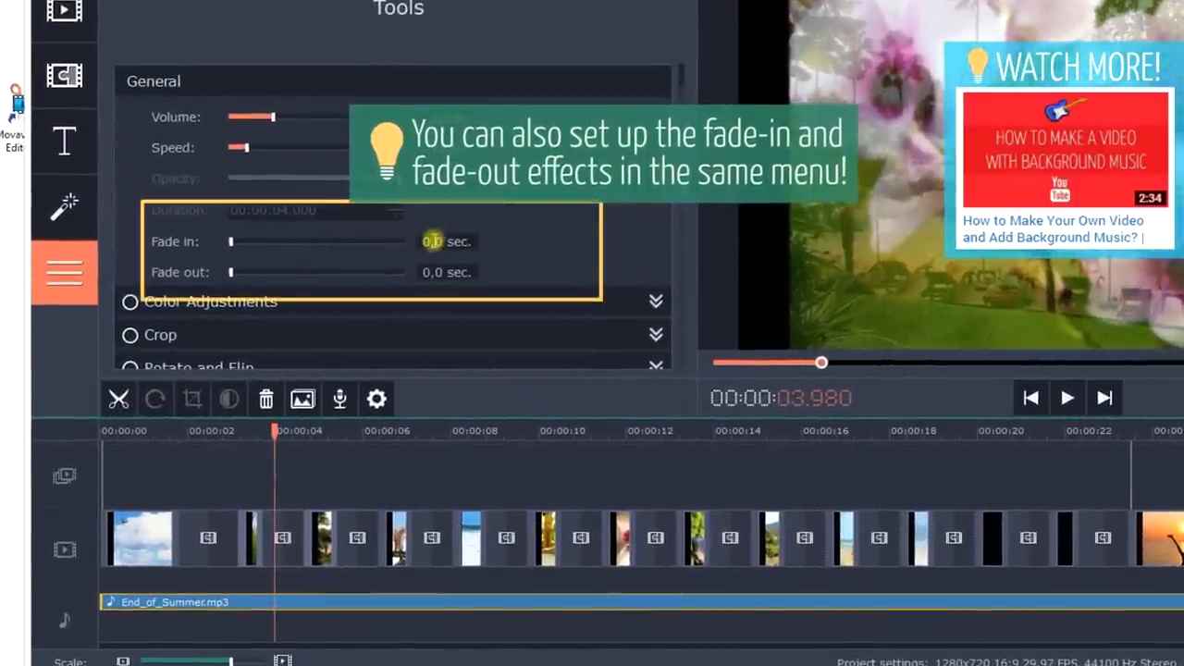
Set the music to fade in 1.0 sec and fade out 2.0 sec, then play the finished slideshow.
left_click_drag(229, 241, 248, 240)
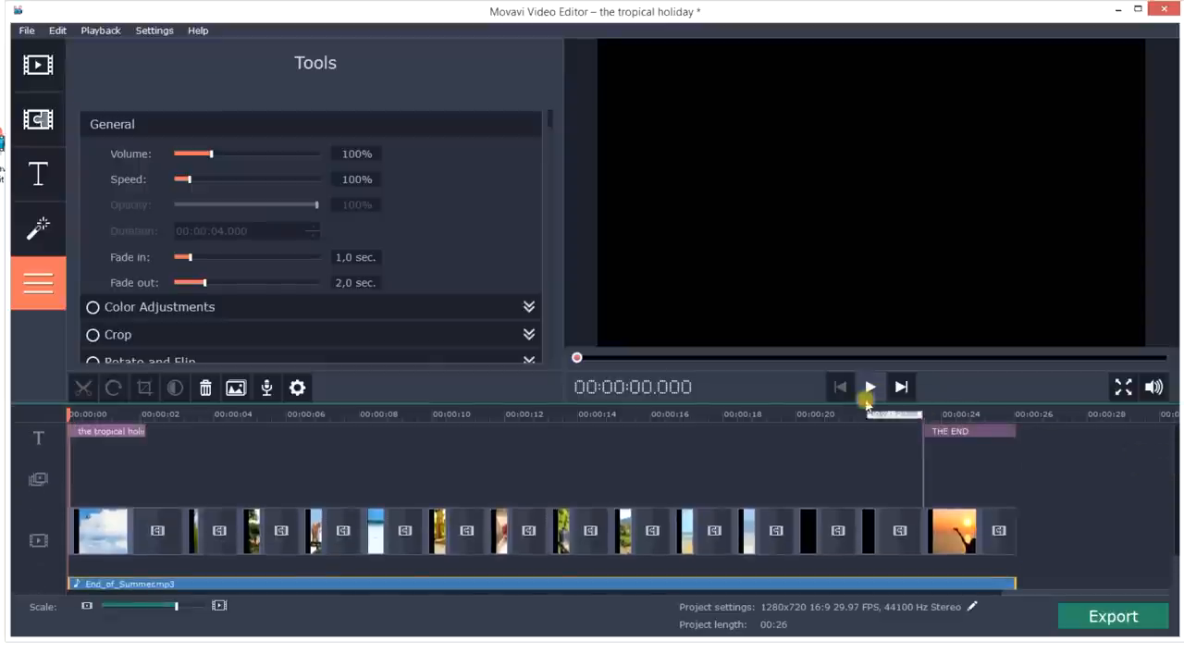
left_click(870, 387)
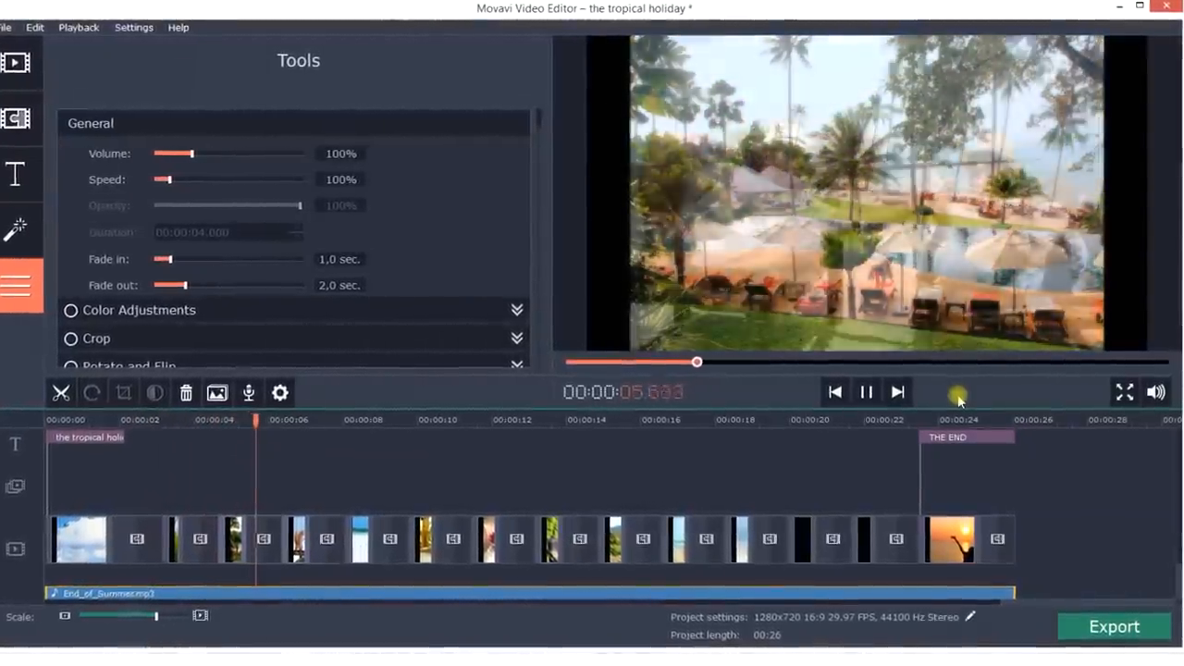
left_click(866, 392)
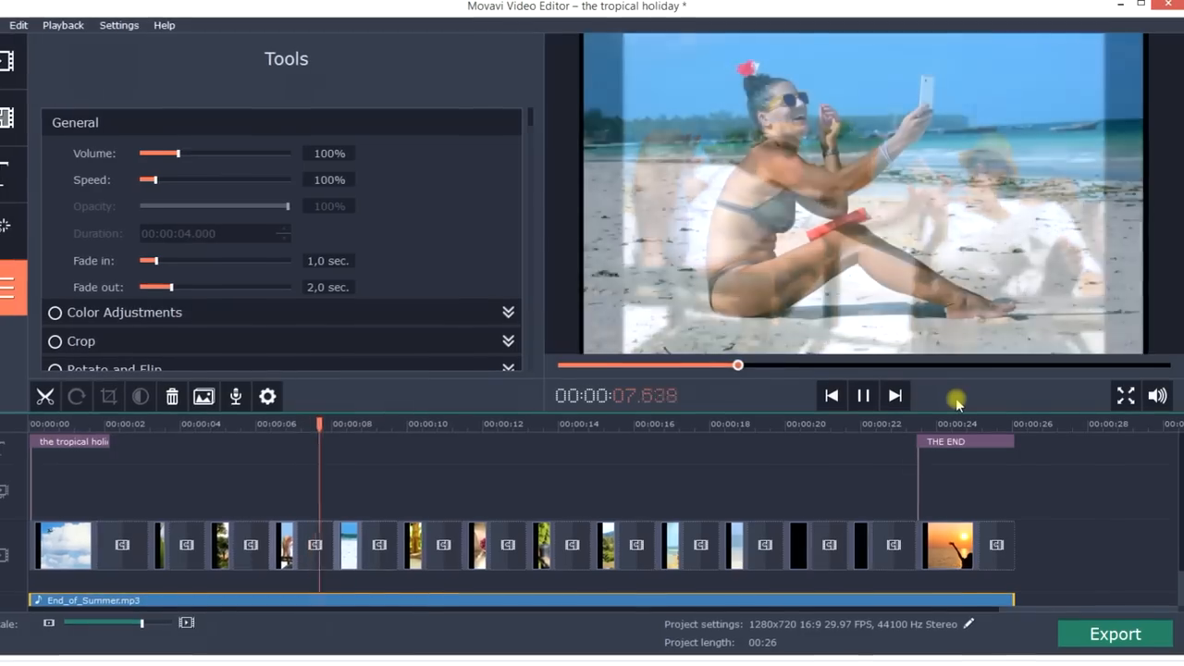